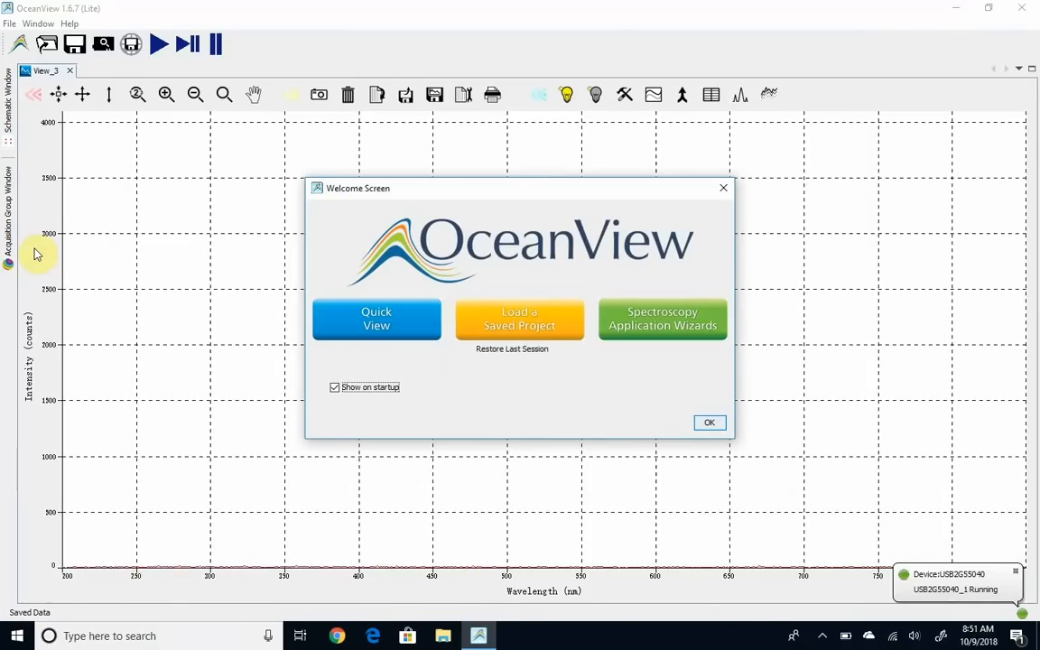
pyautogui.moveTo(662, 319)
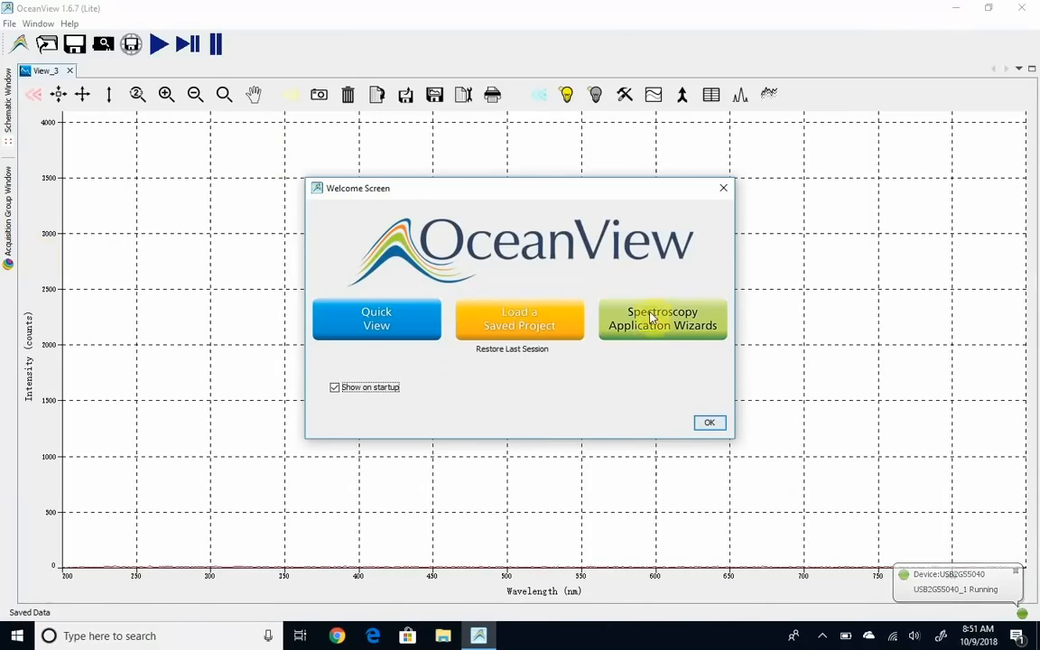
pyautogui.moveTo(662, 319)
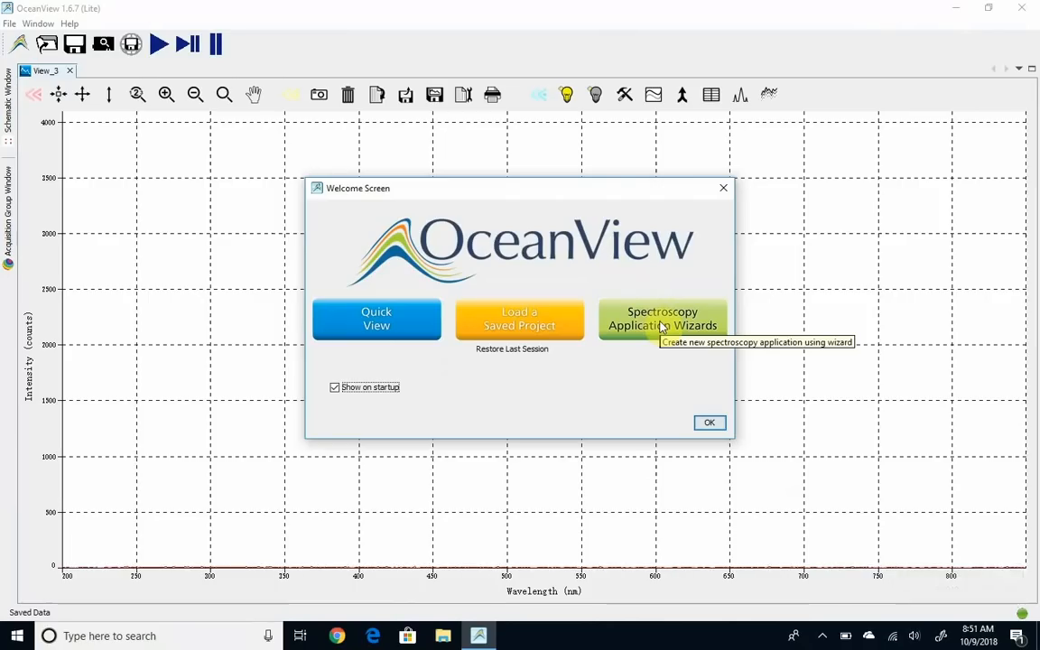
# Launch the Absorbance (Concentration) wizard with the Absorbance only model and continue.
pyautogui.click(663, 318)
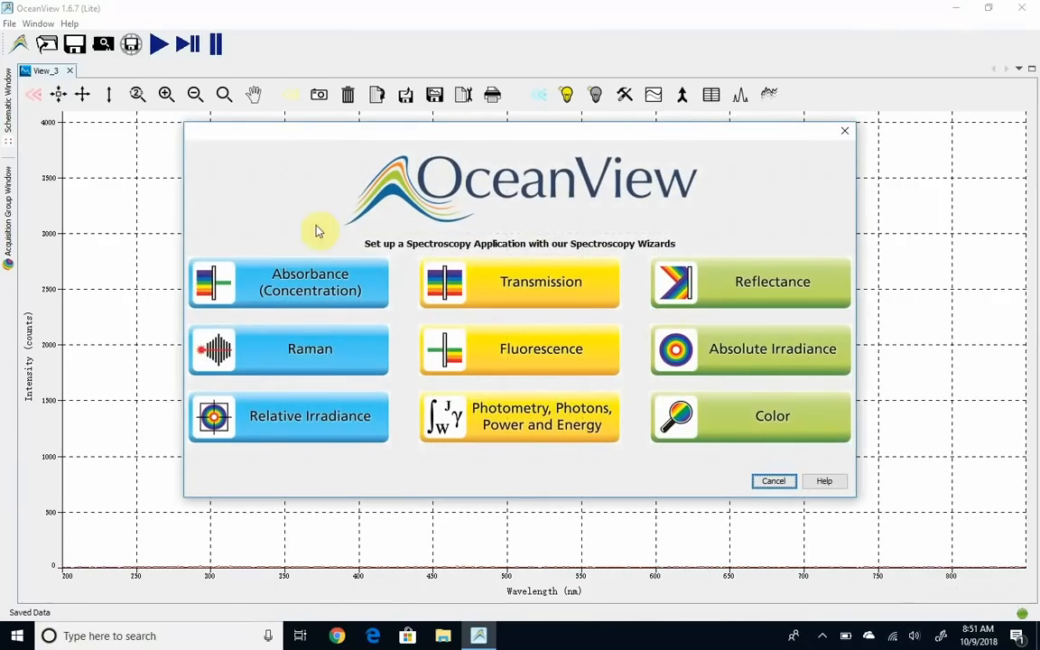
pyautogui.moveTo(278, 290)
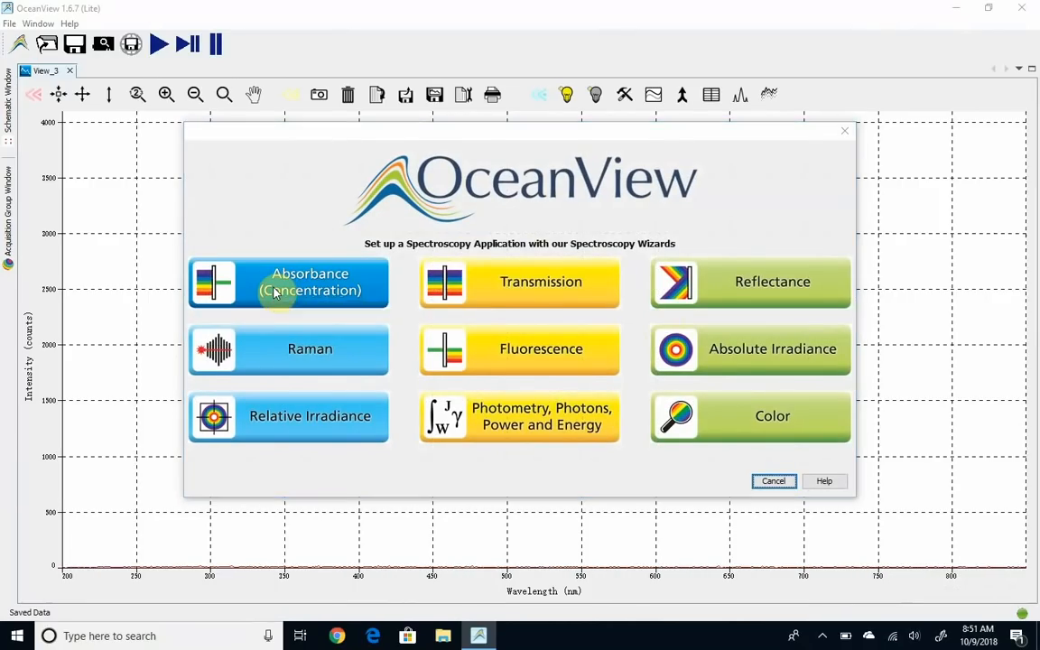
pyautogui.click(288, 281)
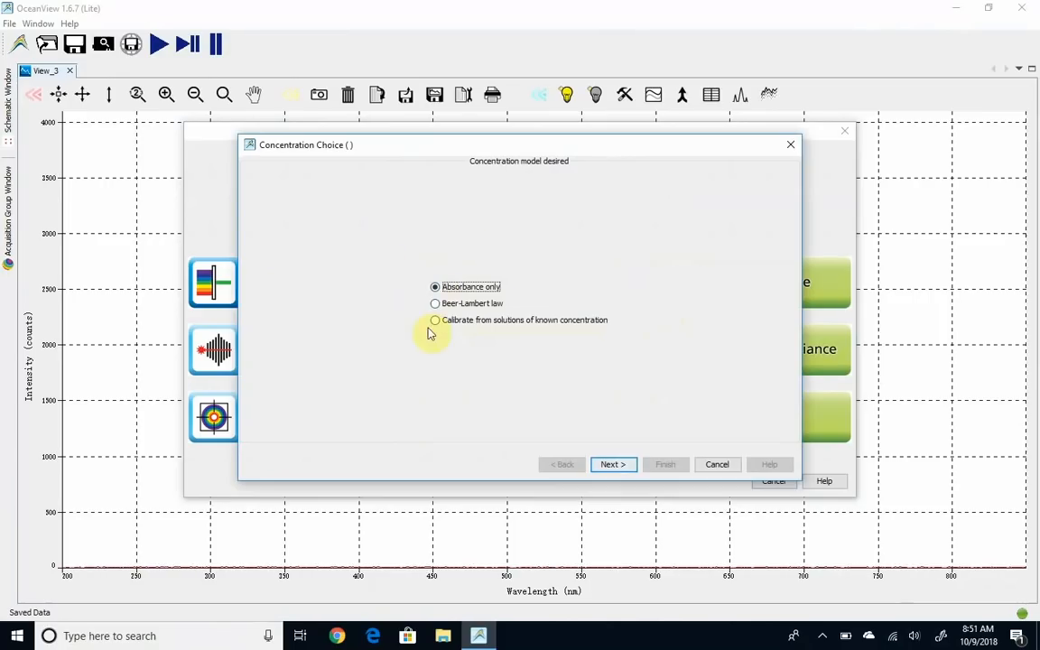
pyautogui.moveTo(605, 430)
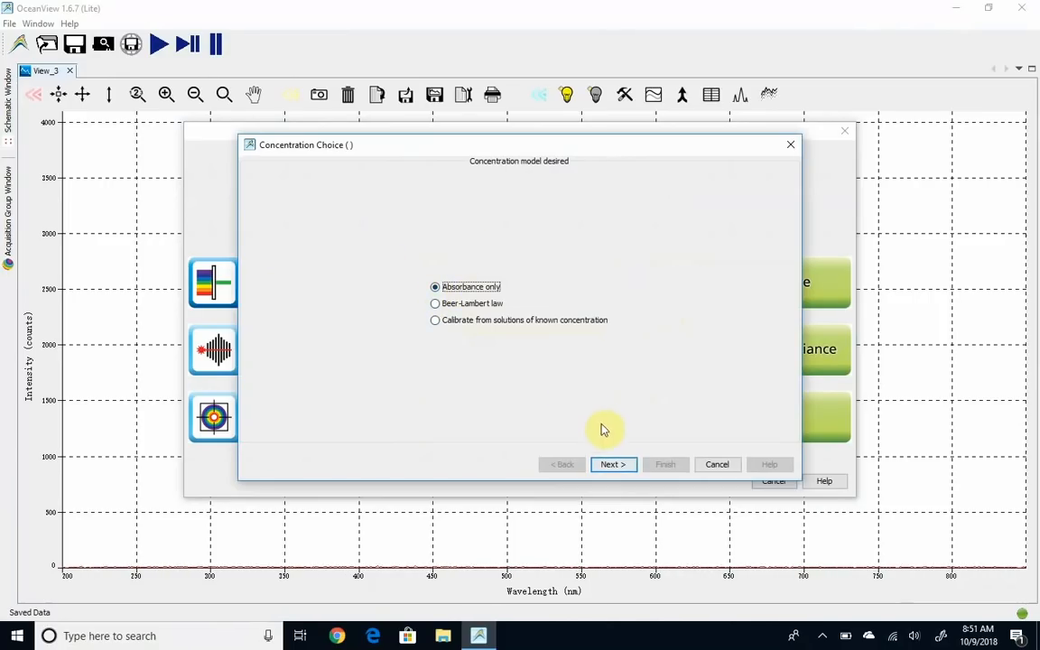
pyautogui.click(612, 464)
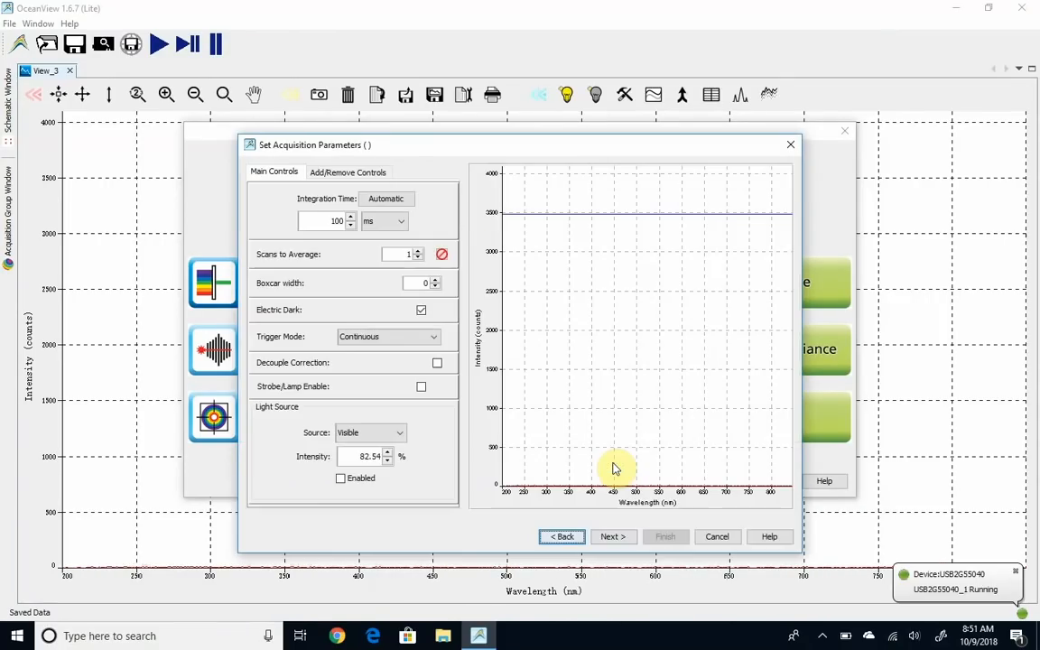